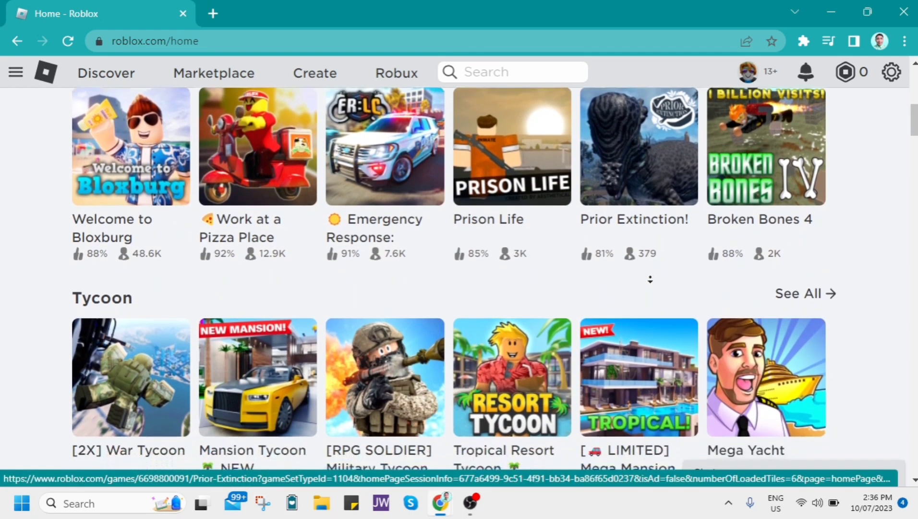
- Scroll down the Roblox page, then view and dismiss Chrome's installed extensions list
scroll("down", 3)
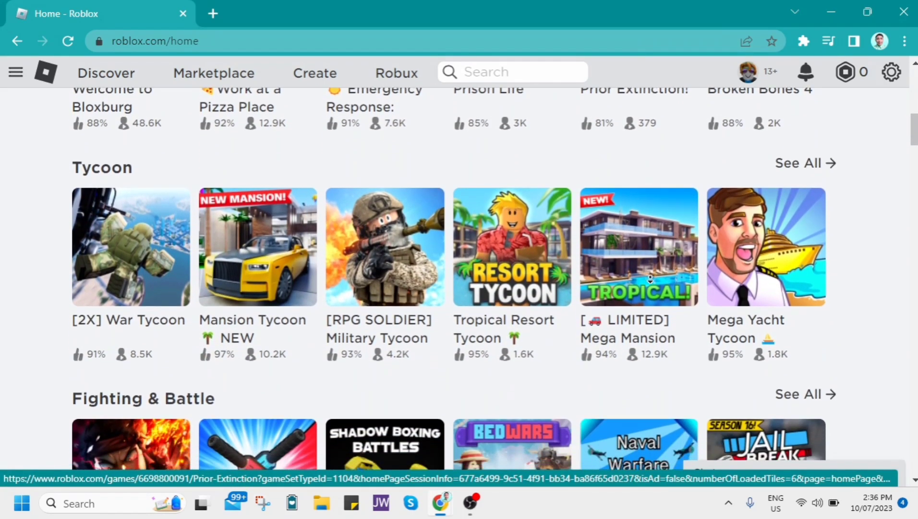
scroll("down", 3)
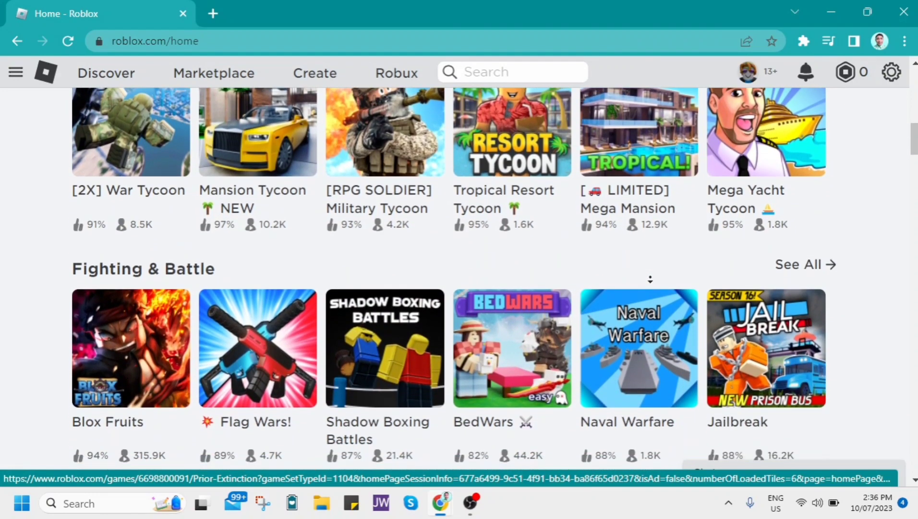
scroll("down", 3)
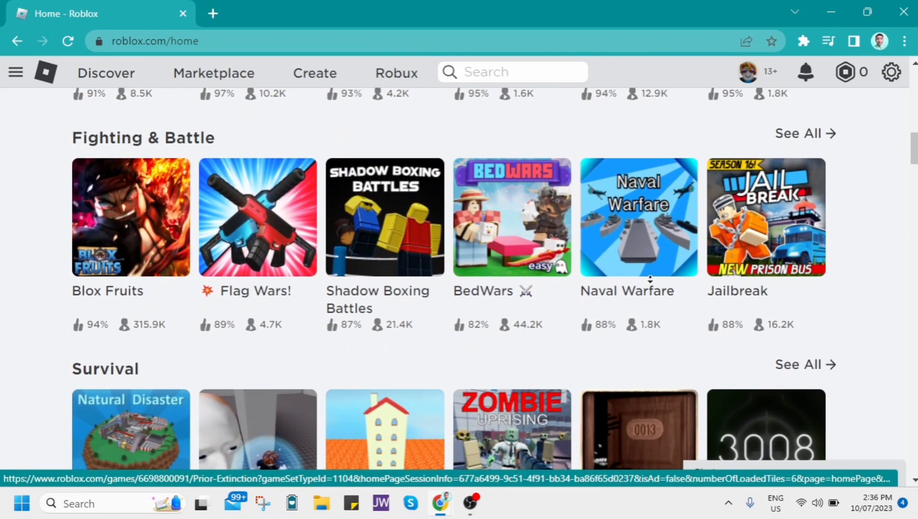
scroll("down", 3)
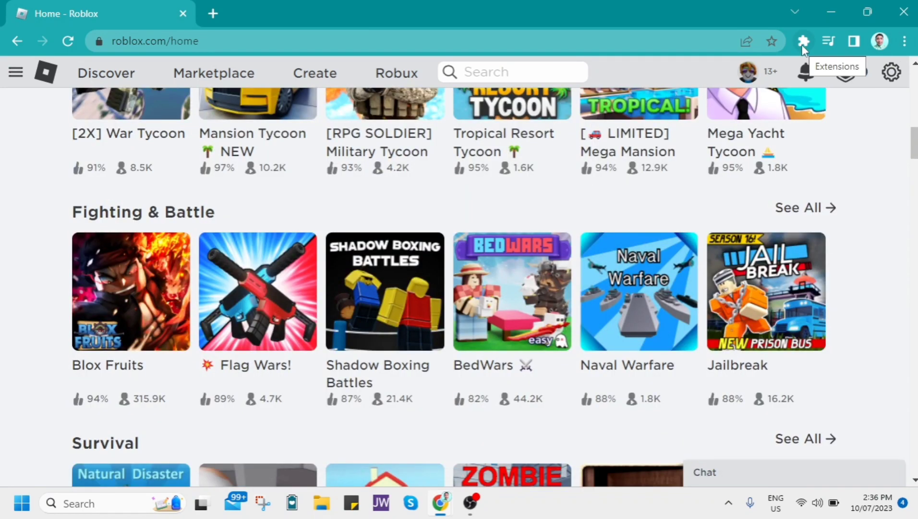
left_click(803, 41)
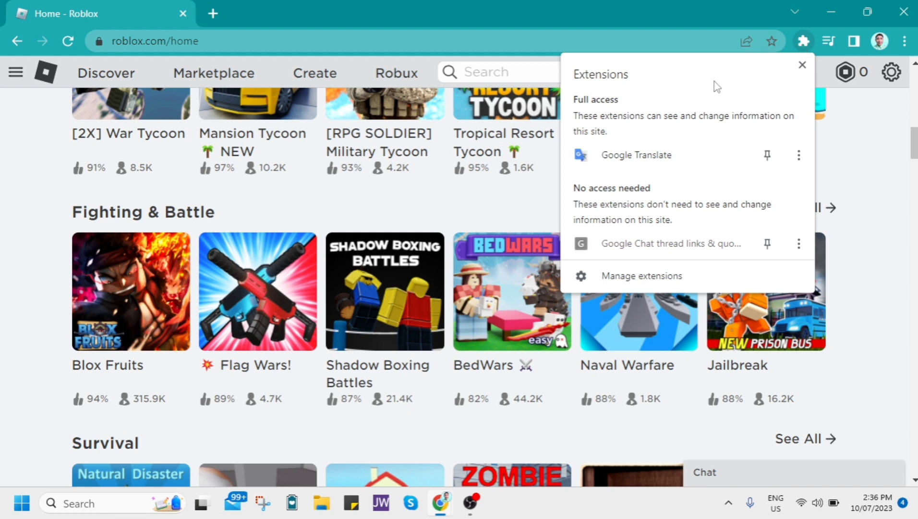
left_click(641, 276)
type("task manager")
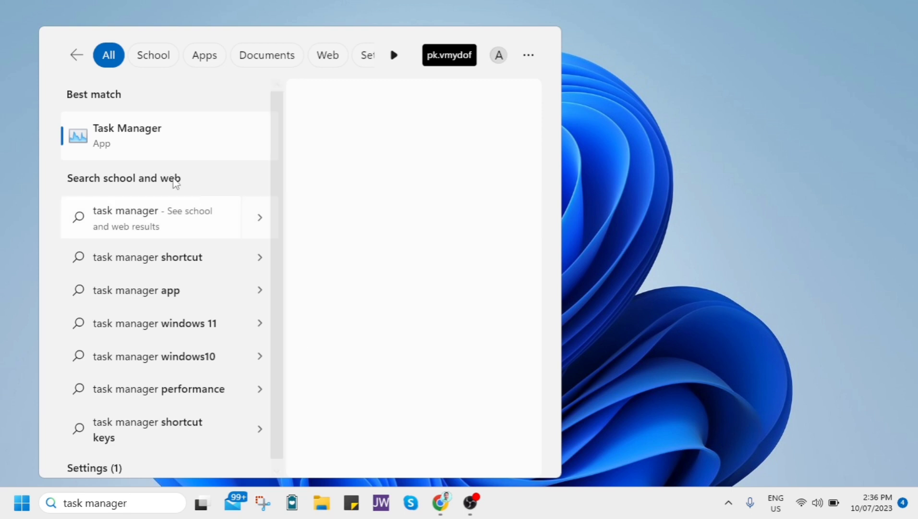
- Launch Task Manager from its best-match search result
left_click(126, 134)
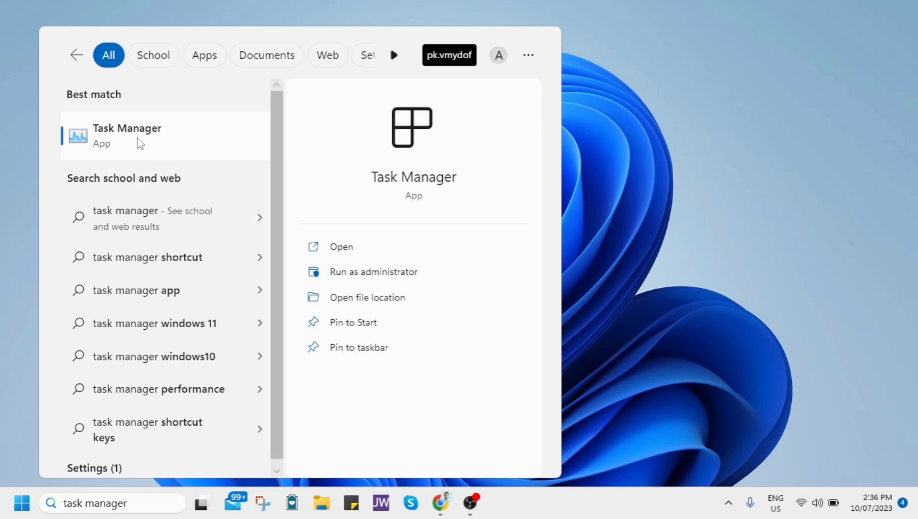
left_click(341, 246)
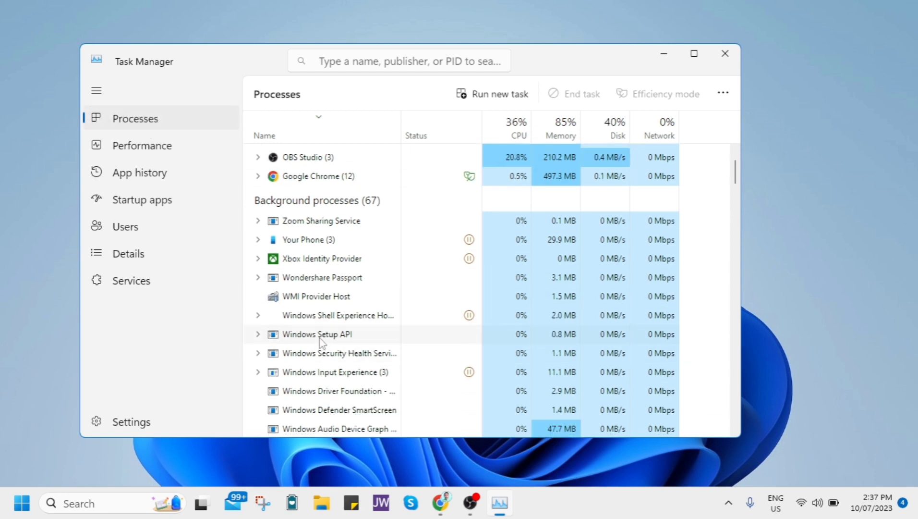
- Scroll through Task Manager's background processes, inspecting three entries' context menus
scroll("down", 3)
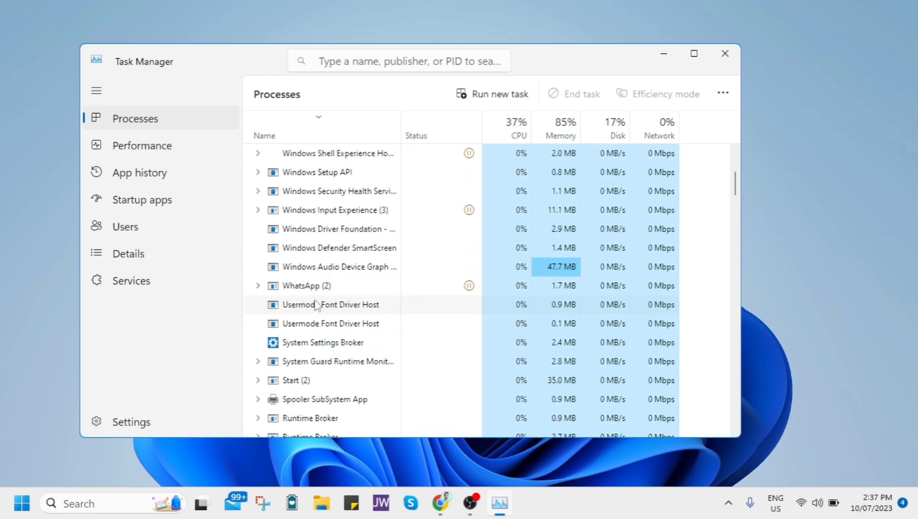
right_click(331, 304)
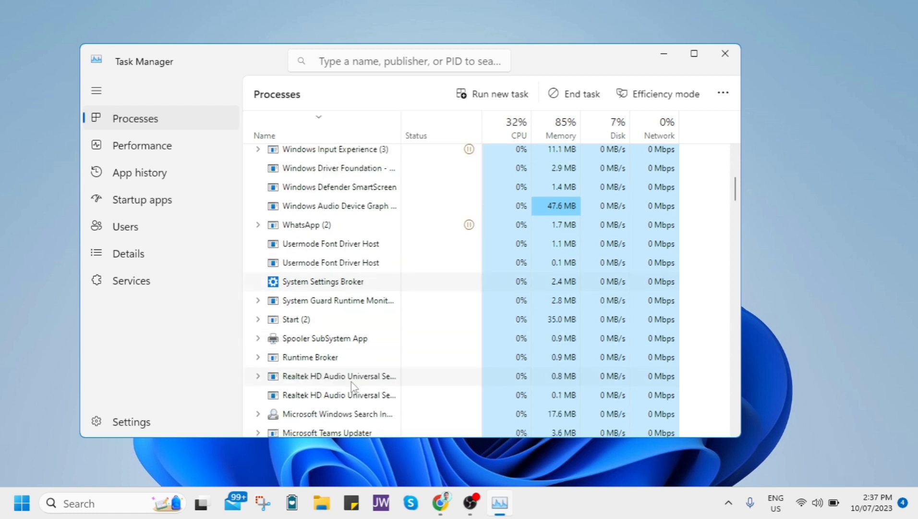
scroll("down", 3)
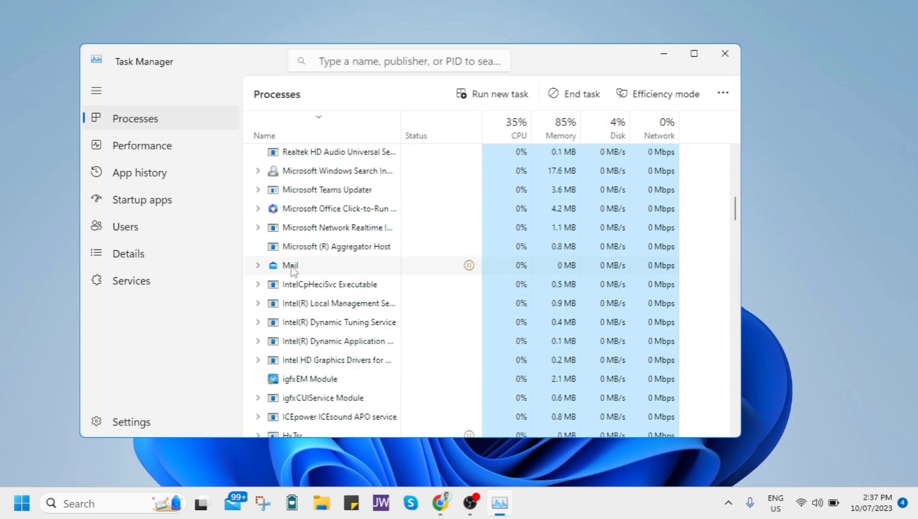
right_click(290, 265)
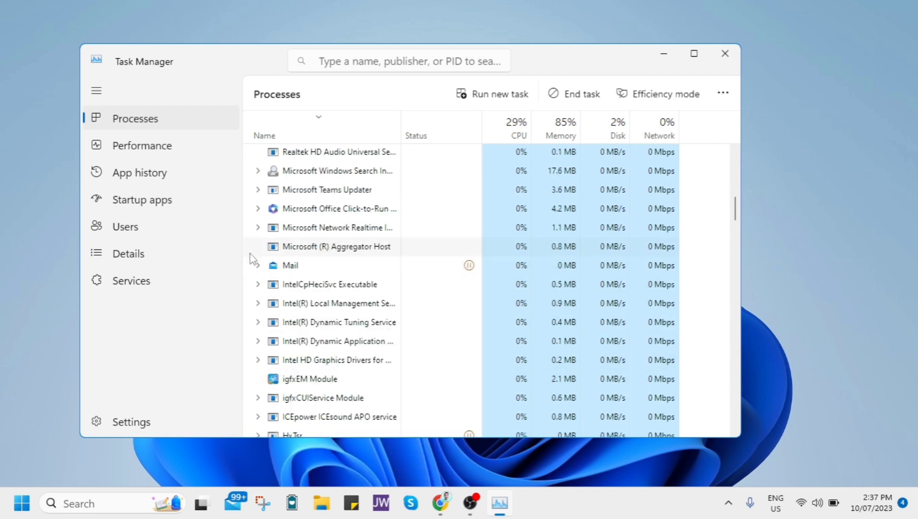
scroll("down", 3)
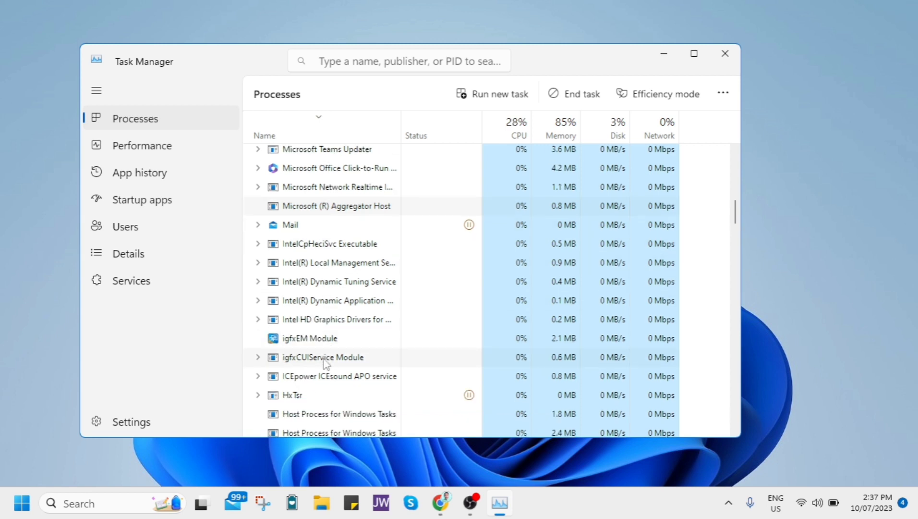
scroll("down", 3)
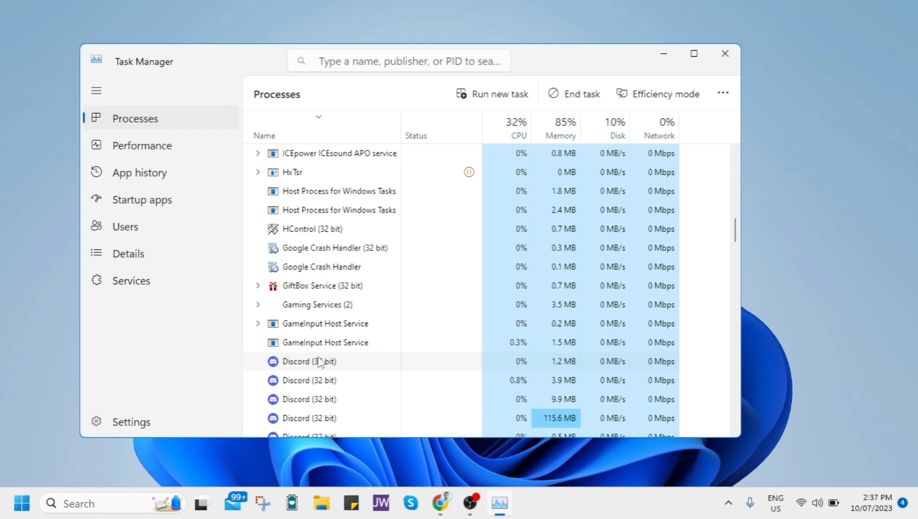
right_click(307, 361)
type("device")
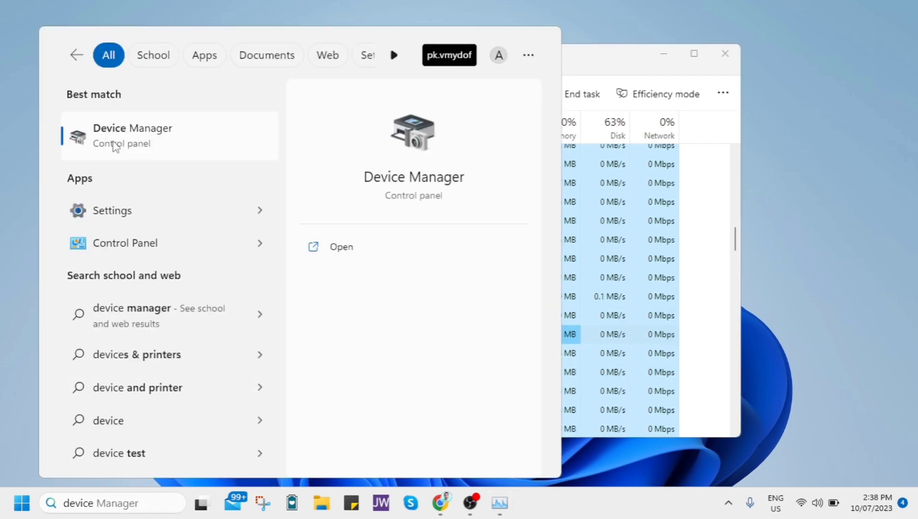
- Open Device Manager and bring up Update driver for Intel(R) HD Graphics 610
left_click(341, 246)
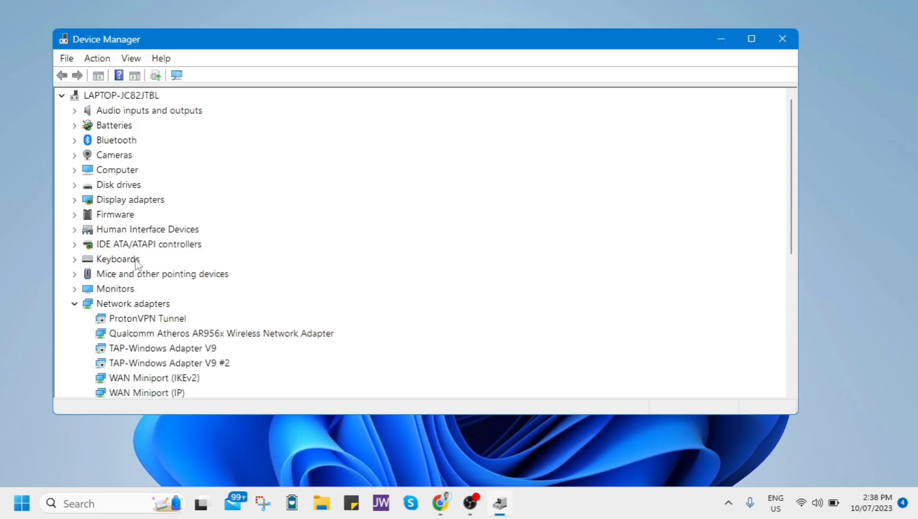
mouse_move(80, 206)
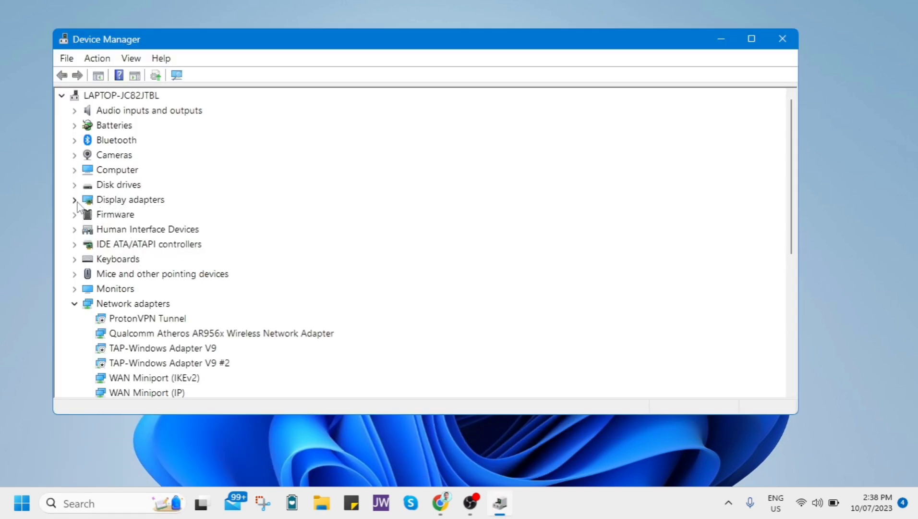
left_click(74, 199)
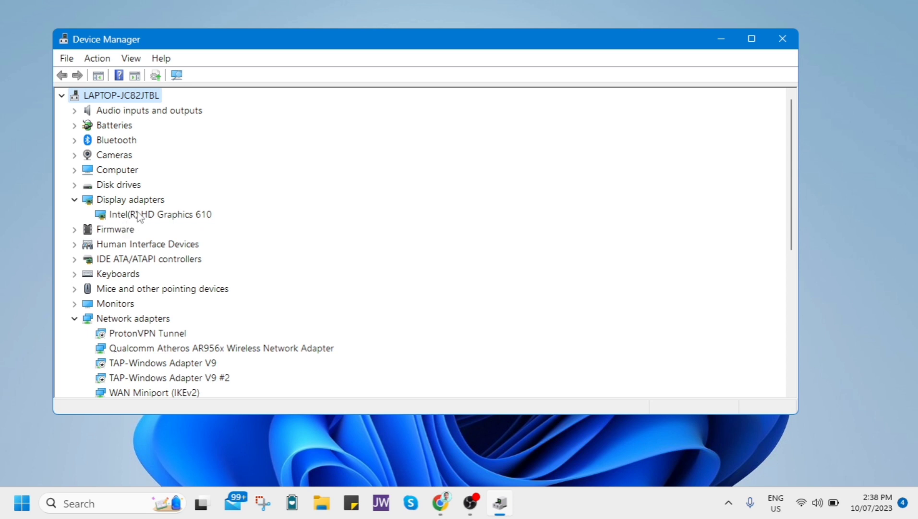
left_click(160, 214)
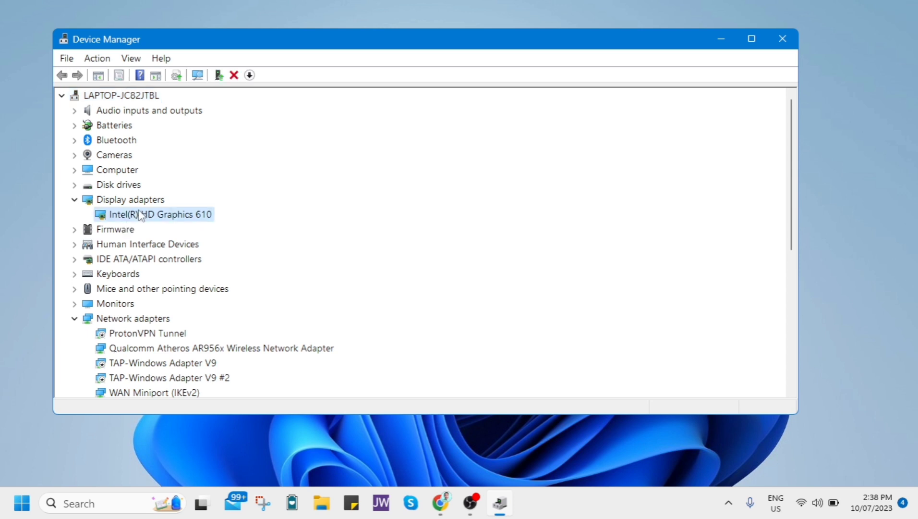
mouse_move(167, 217)
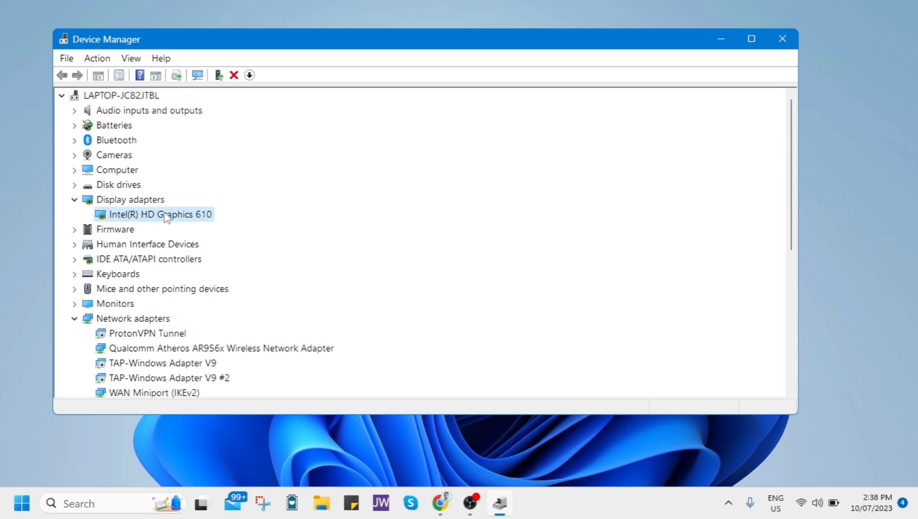
right_click(159, 214)
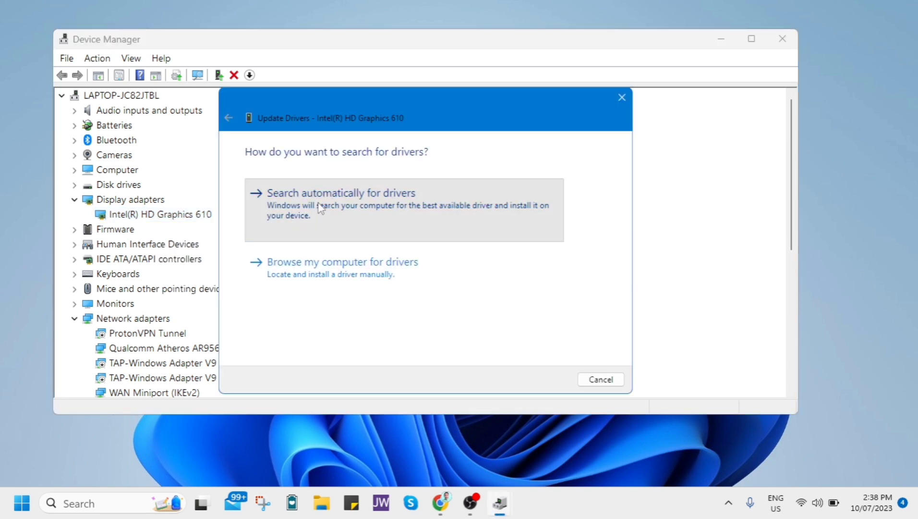
- Run an automatic driver search for Intel HD Graphics 610
left_click(340, 192)
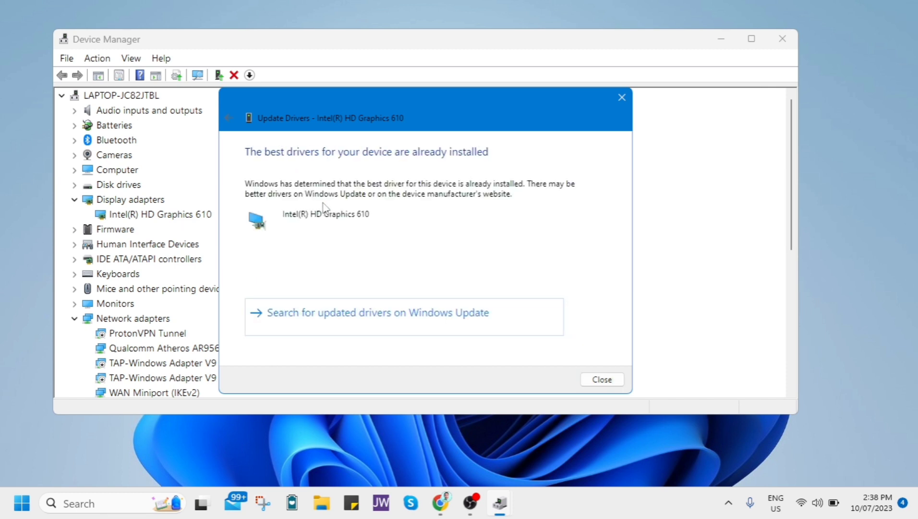
mouse_move(699, 365)
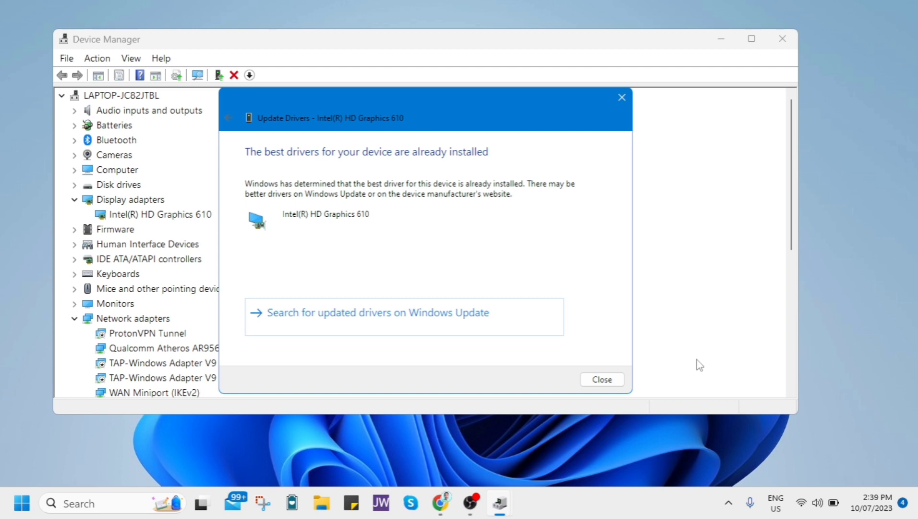
mouse_move(643, 381)
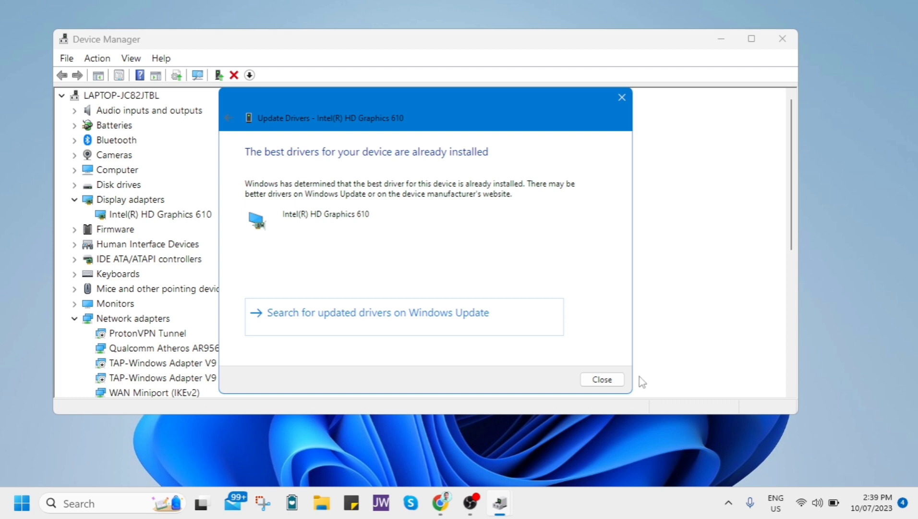
mouse_move(797, 292)
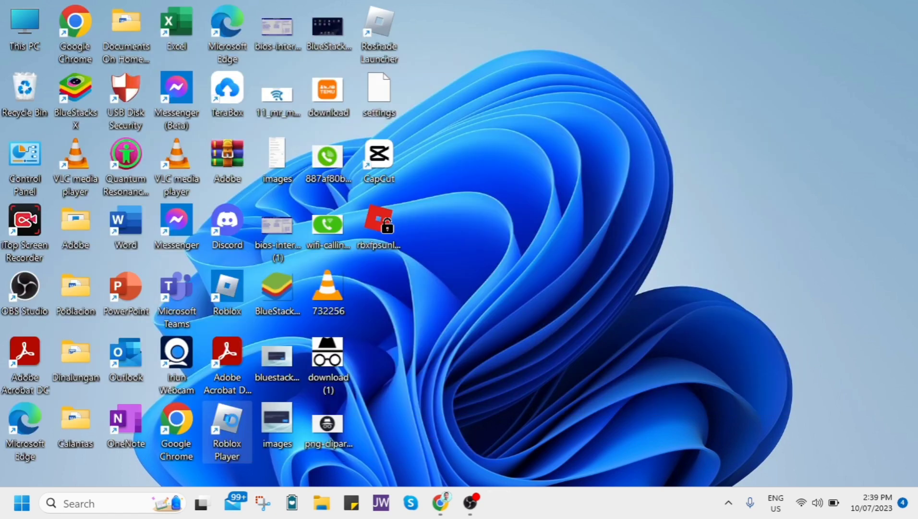
right_click(226, 427)
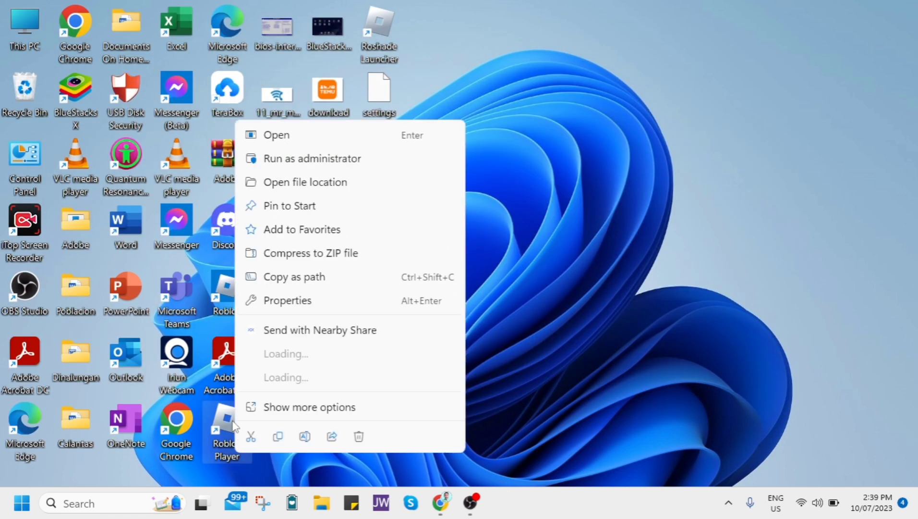
mouse_move(288, 300)
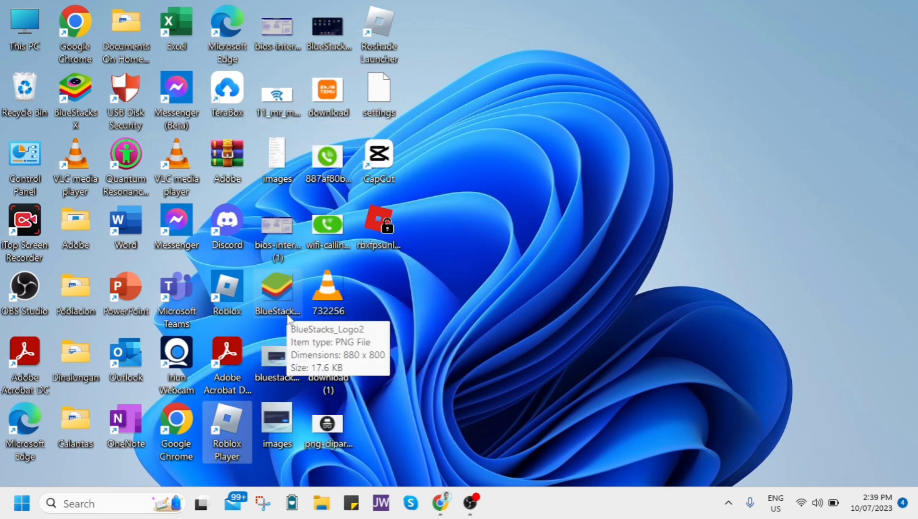
- Tick Disable fullscreen optimizations and Windows 8 compatibility mode on Roblox Player, and apply
left_click(226, 429)
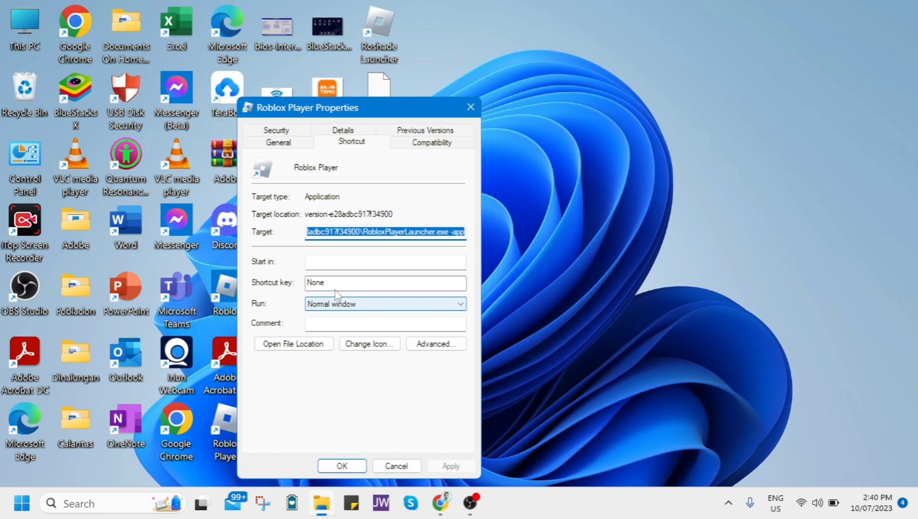
left_click(430, 142)
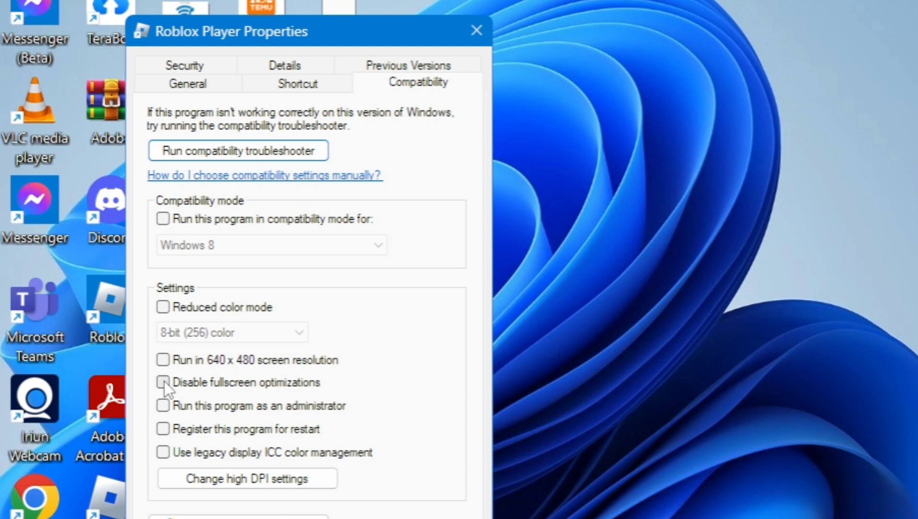
left_click(163, 382)
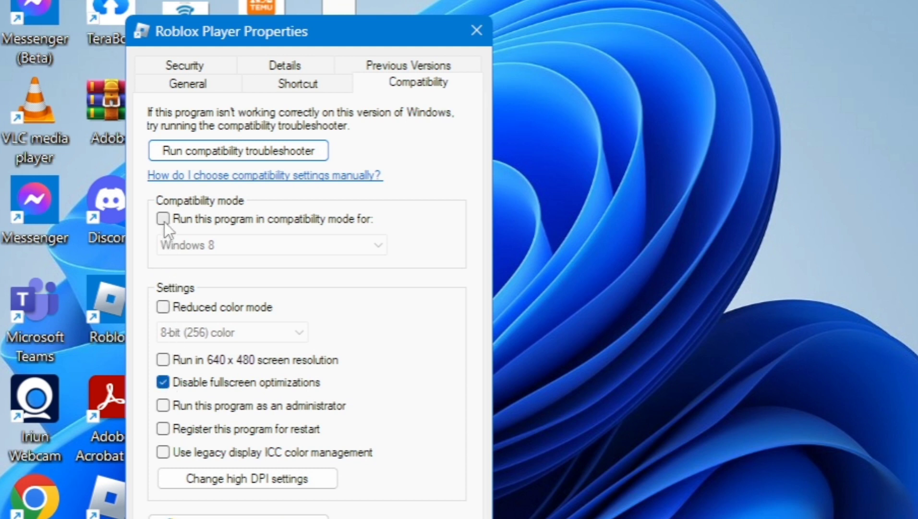
left_click(162, 218)
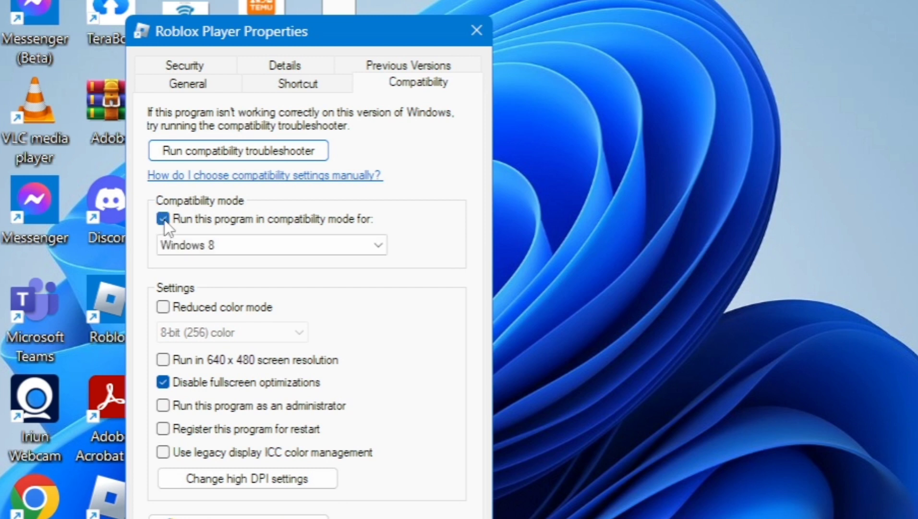
left_click(270, 243)
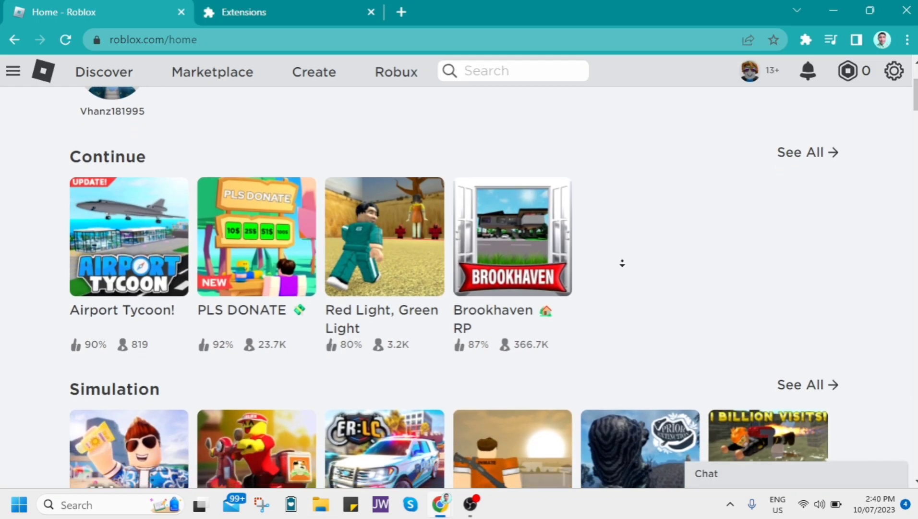
- Scroll the Roblox home page past the Continue, Simulation and Tycoon rows
scroll("down", 3)
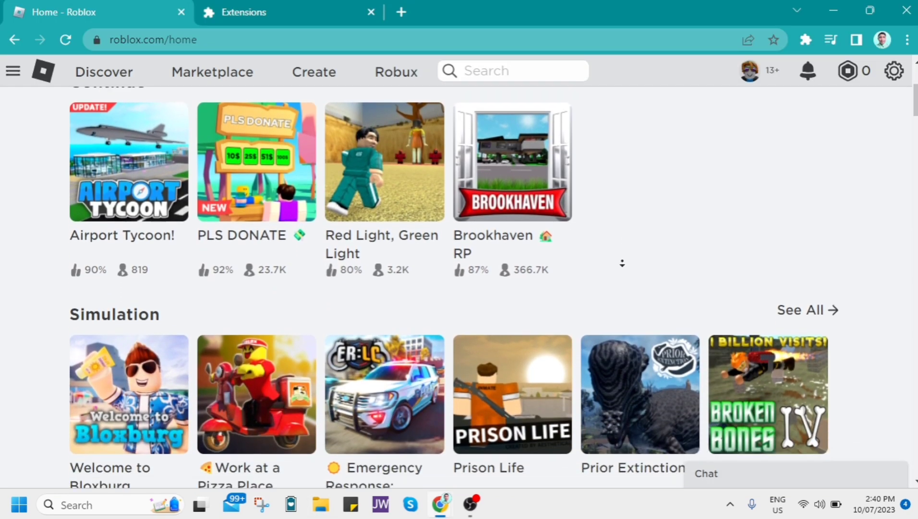
scroll("down", 3)
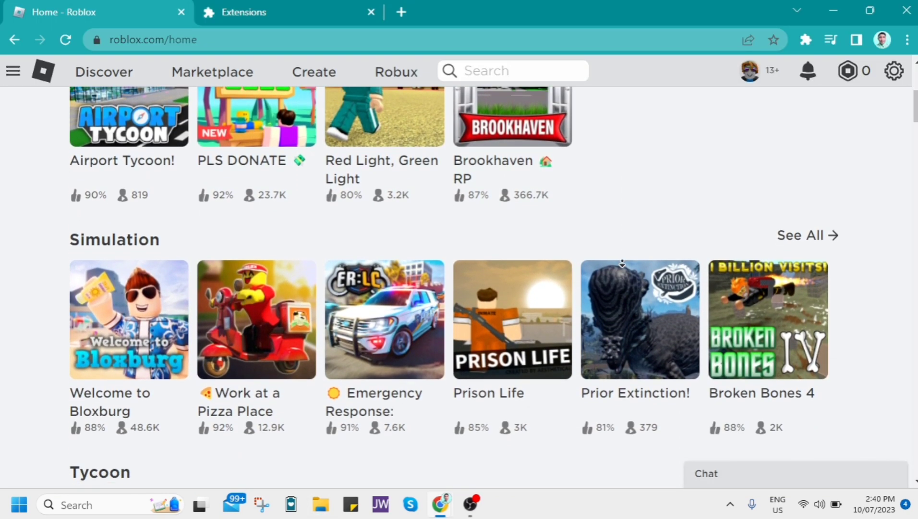
scroll("down", 3)
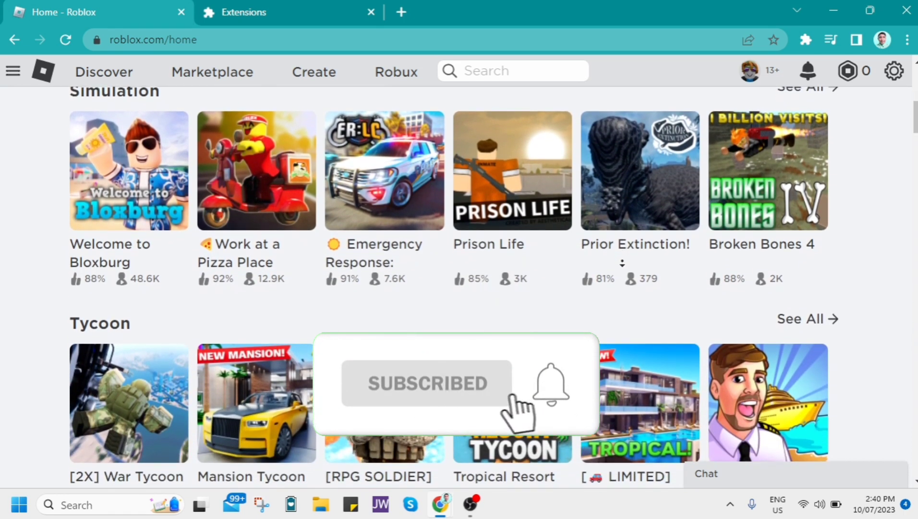
scroll("down", 3)
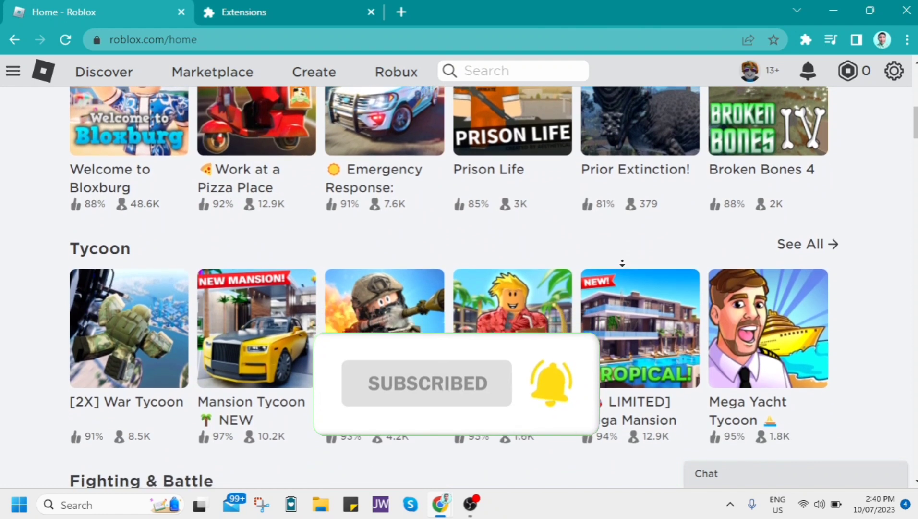
scroll("down", 3)
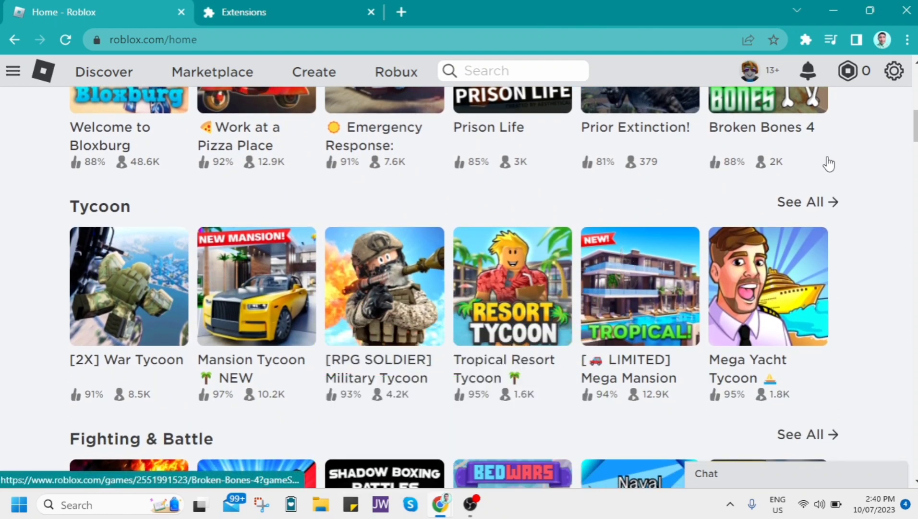